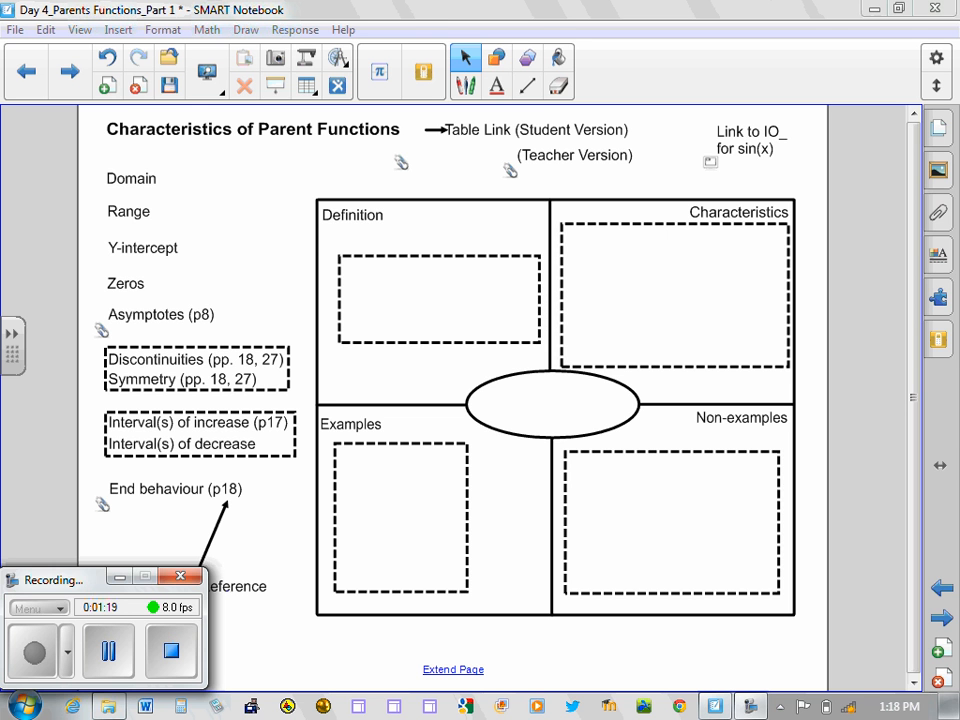
Step: Place Domain in the centre oval and handwrite the inequality x ≥ 1 under Characteristics
{"action": "left_click_drag", "start_coordinate": [132, 178], "coordinate": [496, 350]}
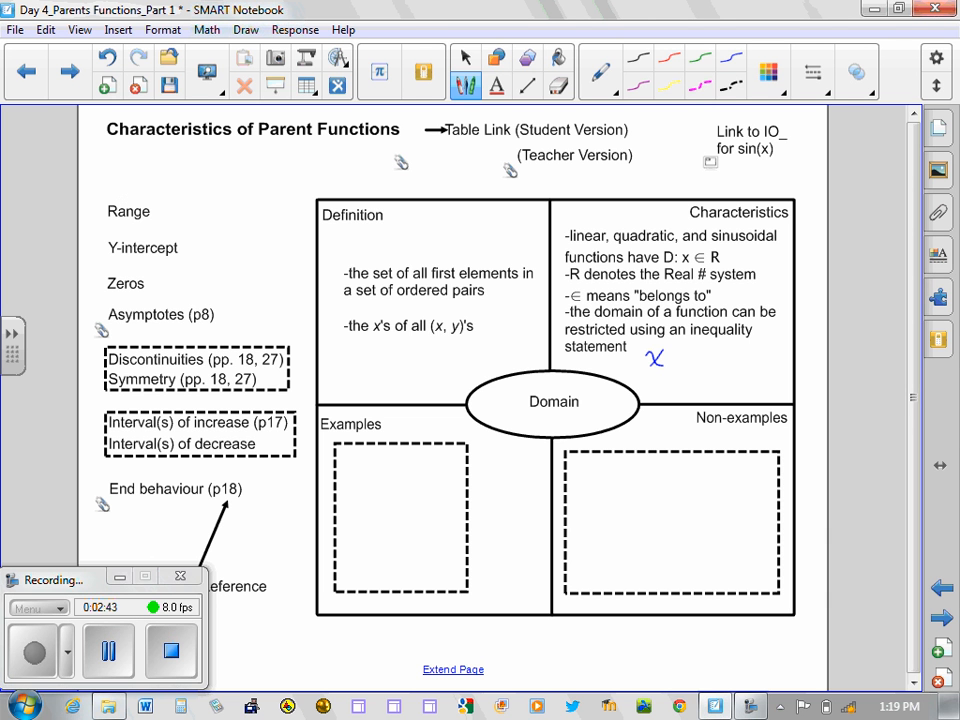
{"action": "left_click_drag", "start_coordinate": [678, 350], "coordinate": [690, 372]}
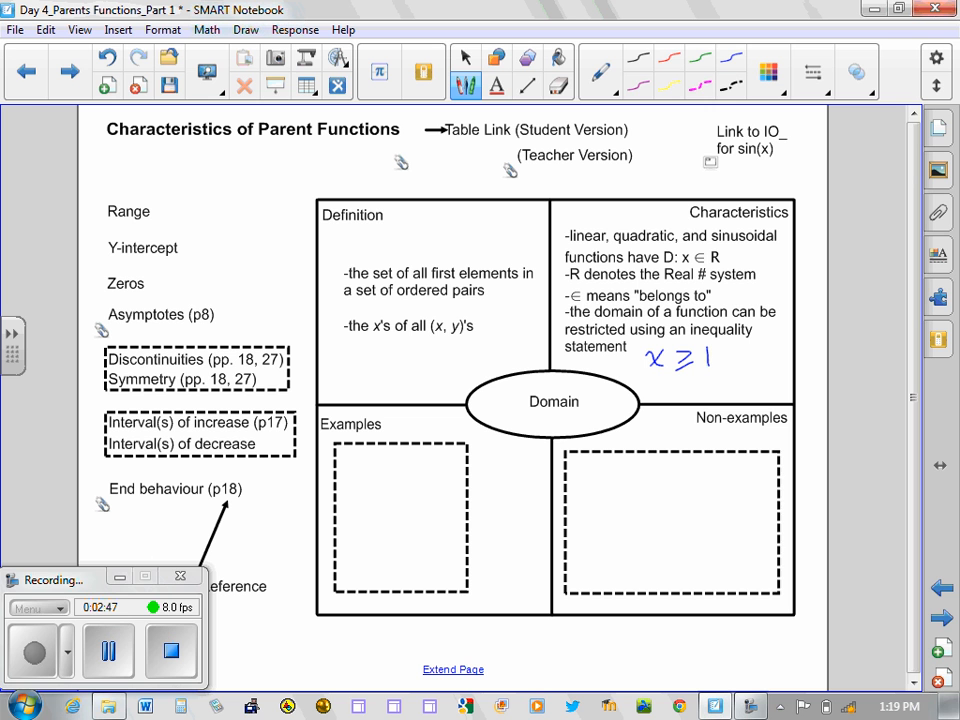
Step: Continue handwriting the domain inequality beside the characteristics
{"action": "left_click_drag", "start_coordinate": [696, 360], "coordinate": [716, 360]}
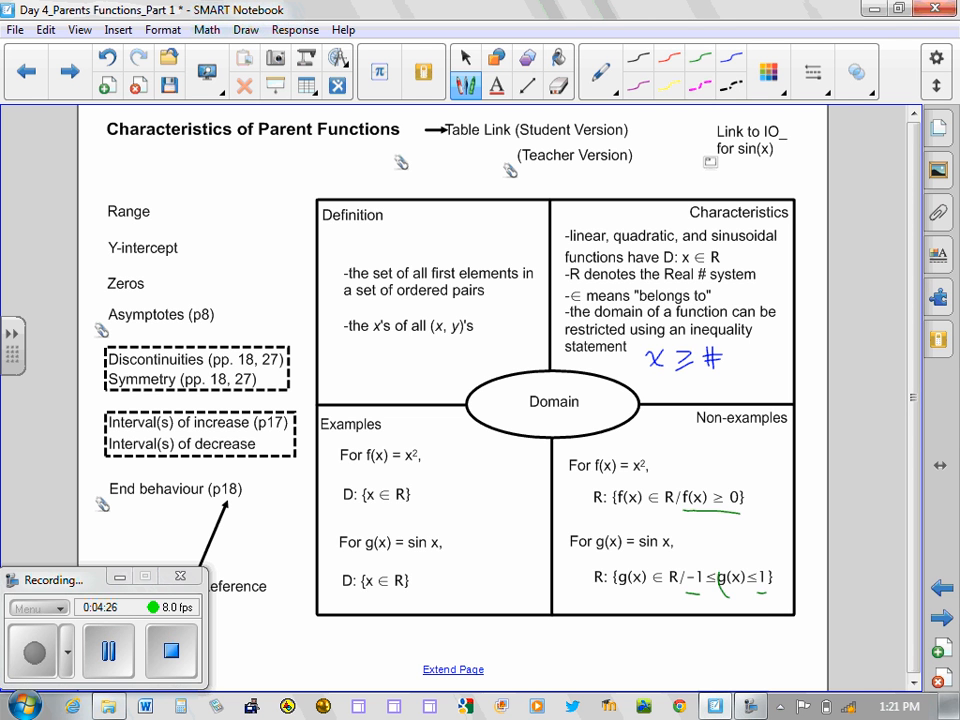
Step: Circle g(x) in the sin x non-example range with the pen
{"action": "left_click_drag", "start_coordinate": [716, 600], "coordinate": [770, 610]}
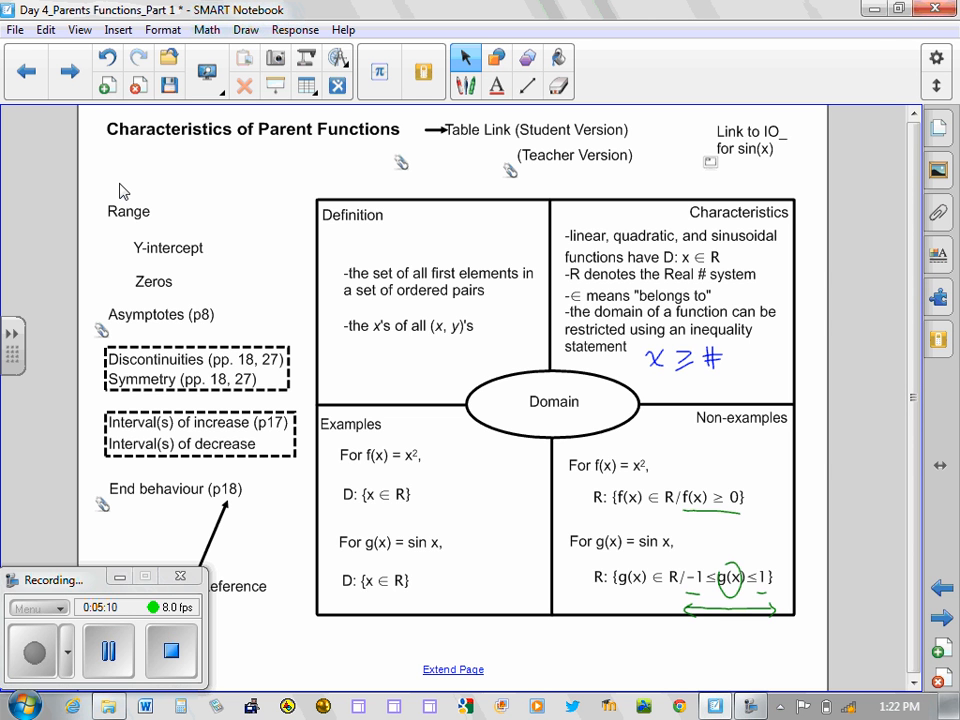
Step: Sketch a purple curve below the chart and shift the Y-intercept label right
{"action": "left_click", "coordinate": [464, 56]}
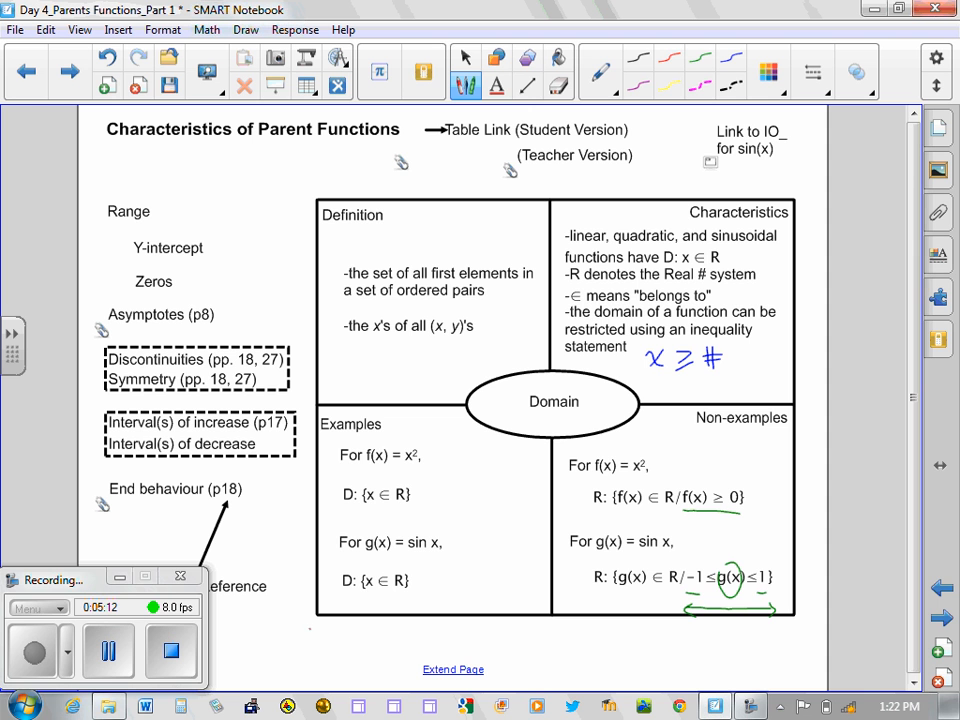
{"action": "left_click_drag", "start_coordinate": [310, 634], "coordinate": [758, 644]}
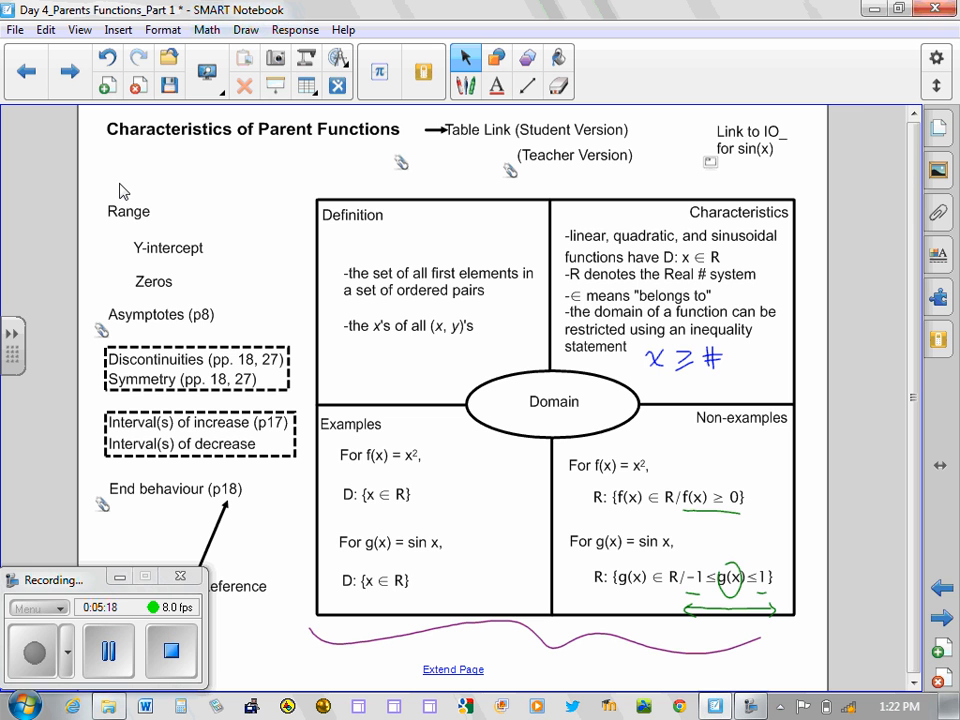
{"action": "left_click_drag", "start_coordinate": [168, 248], "coordinate": [222, 252]}
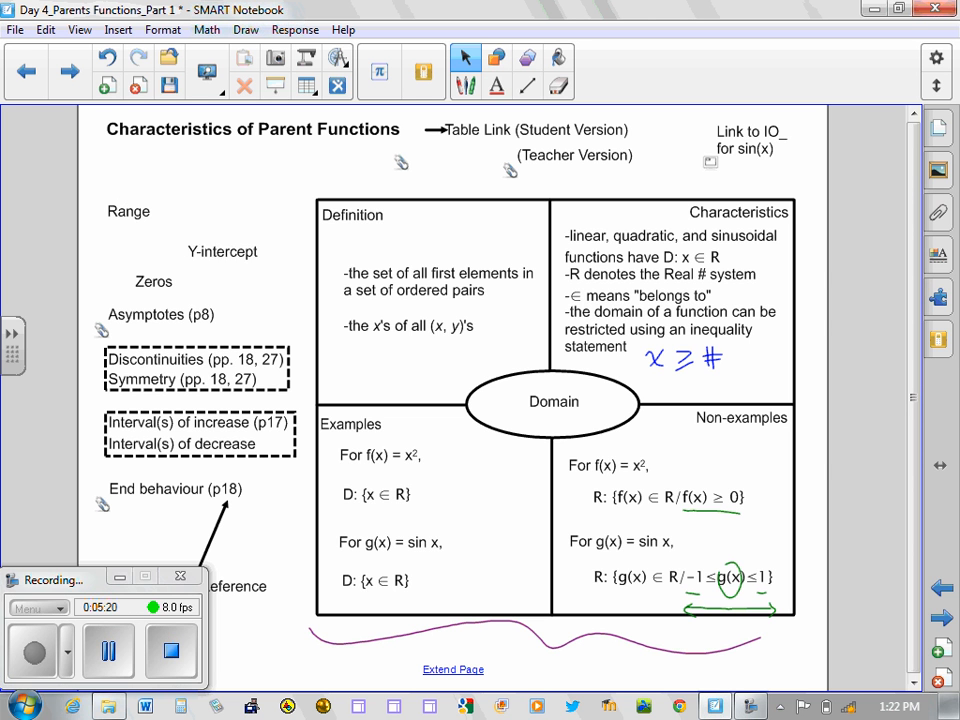